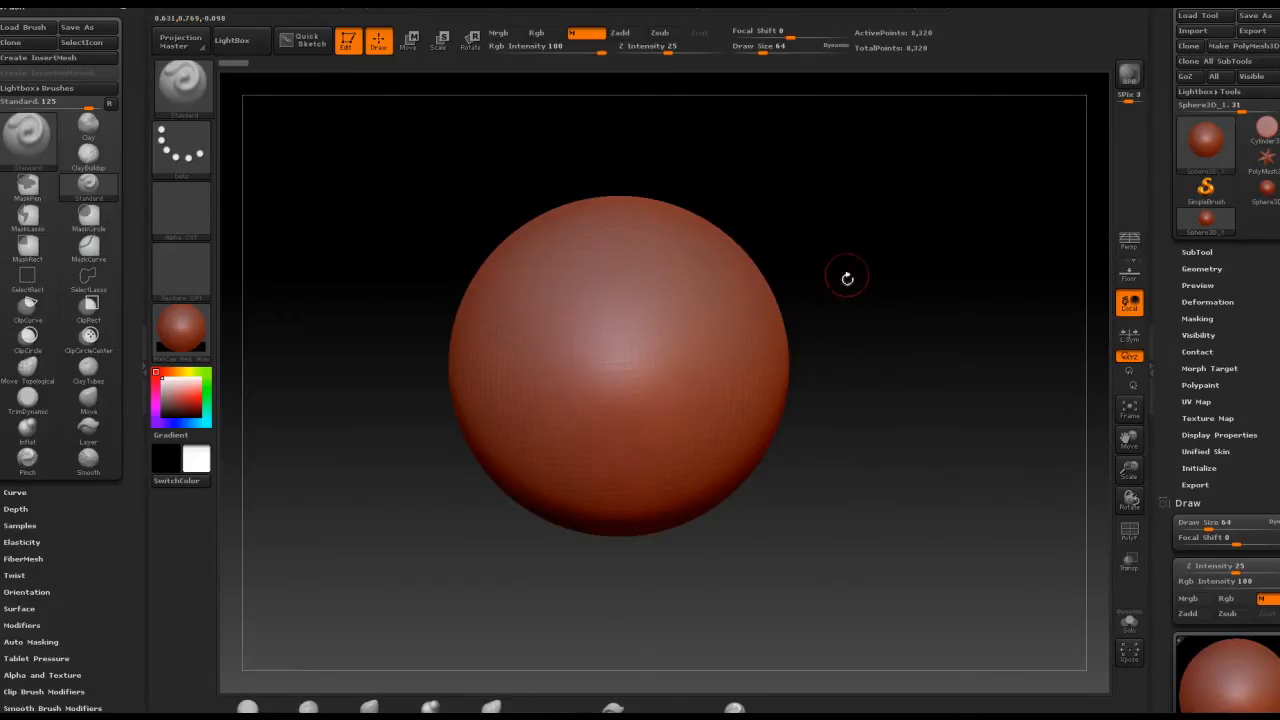
Browse the Save Project dialog from ZProjects to the Desktop, then dismiss it without saving
{"action": "left_click", "coordinate": [180, 330]}
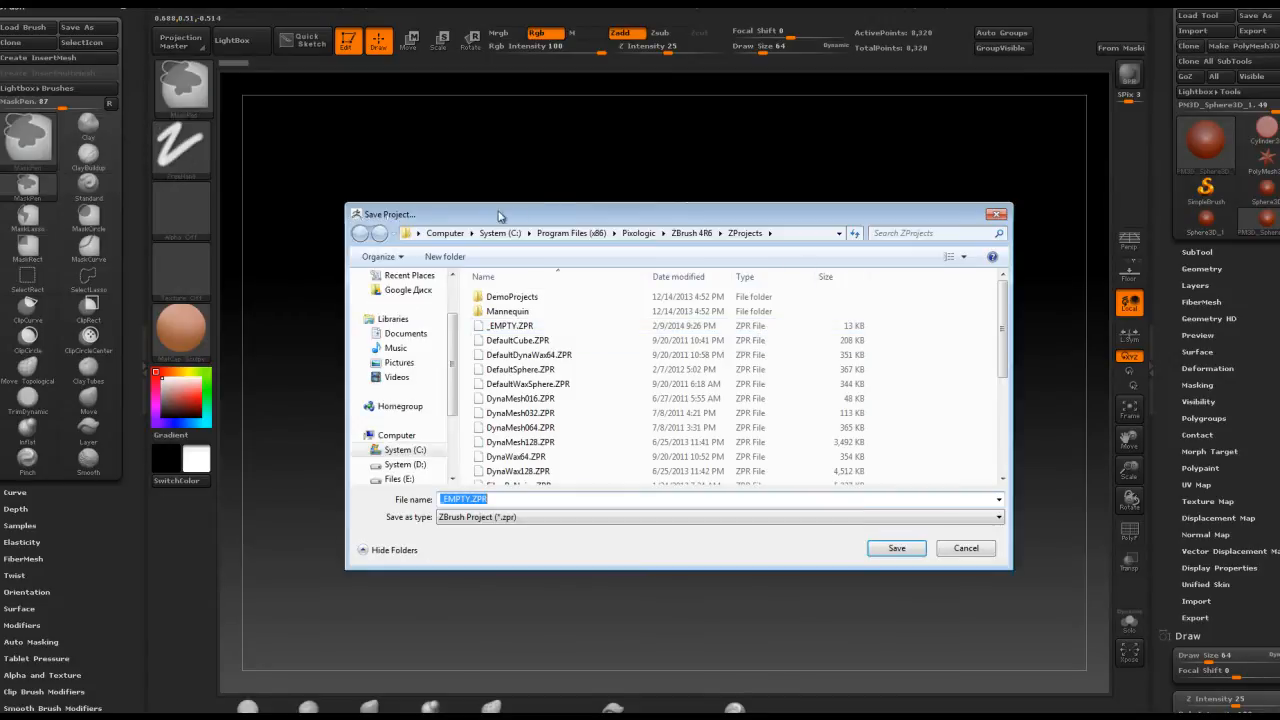
{"action": "mouse_move", "coordinate": [558, 408]}
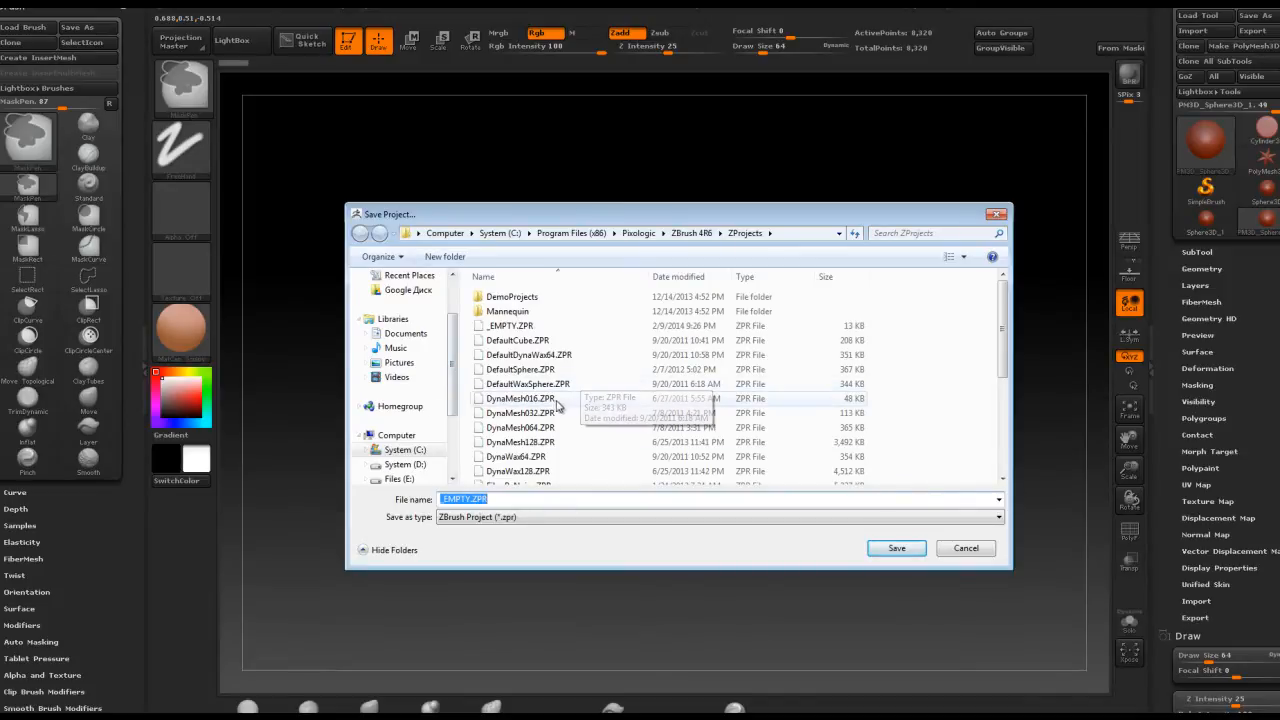
{"action": "mouse_move", "coordinate": [504, 340]}
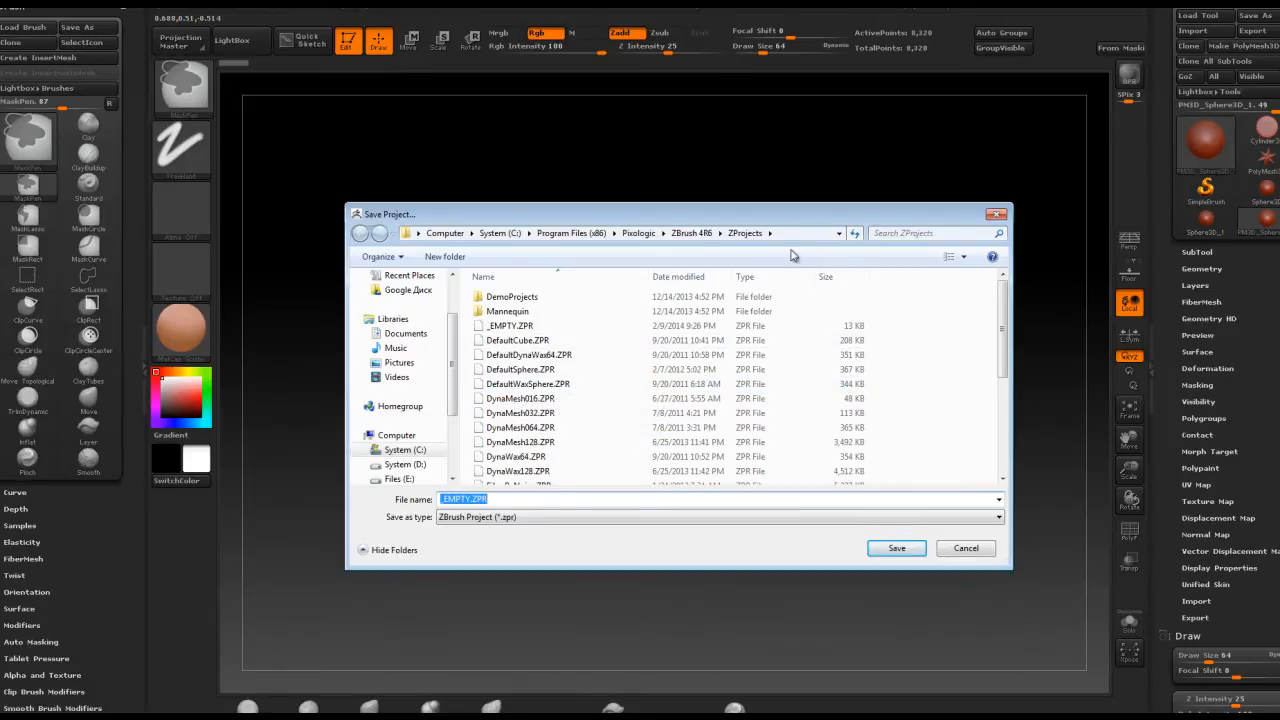
{"action": "left_click", "coordinate": [400, 296]}
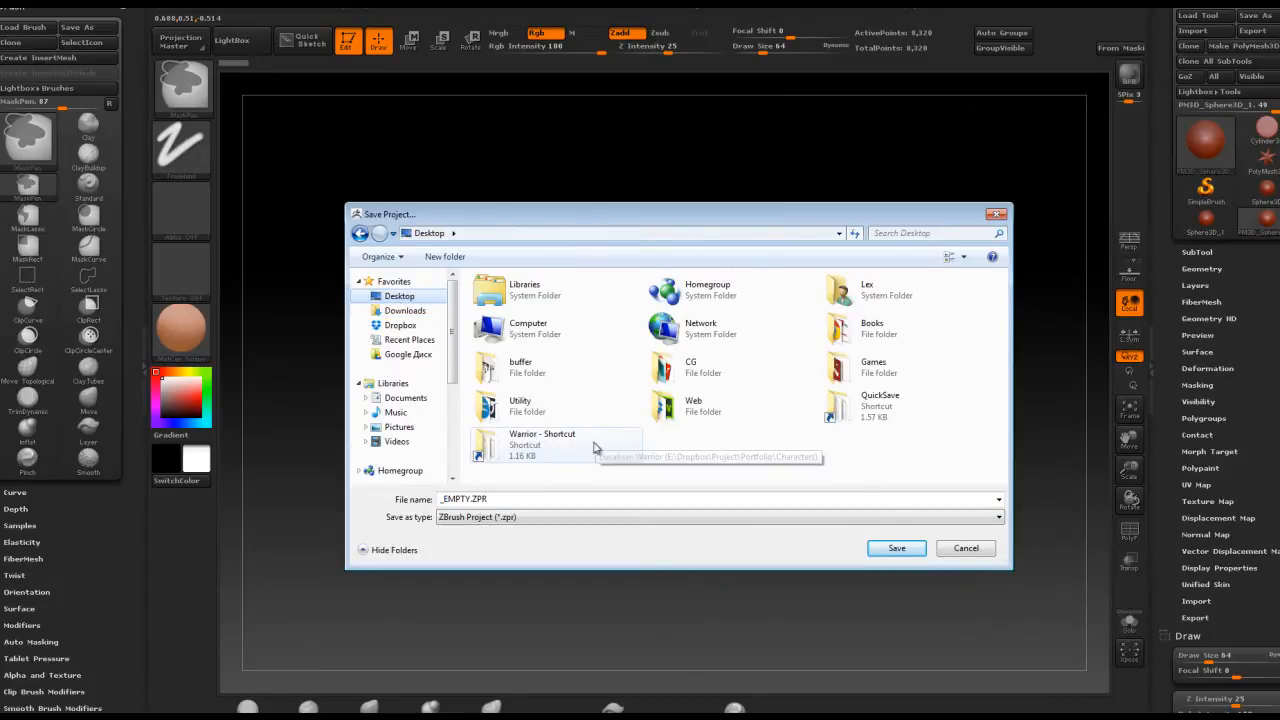
{"action": "mouse_move", "coordinate": [768, 410]}
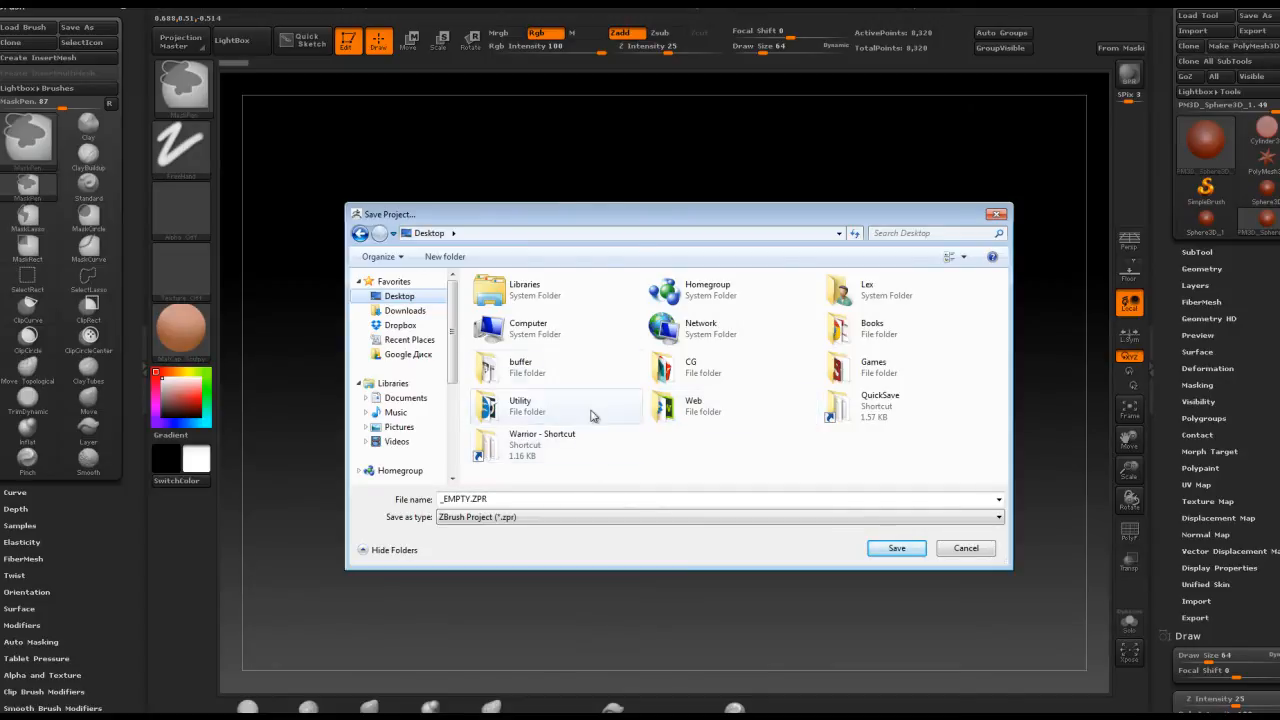
{"action": "left_click", "coordinate": [964, 548]}
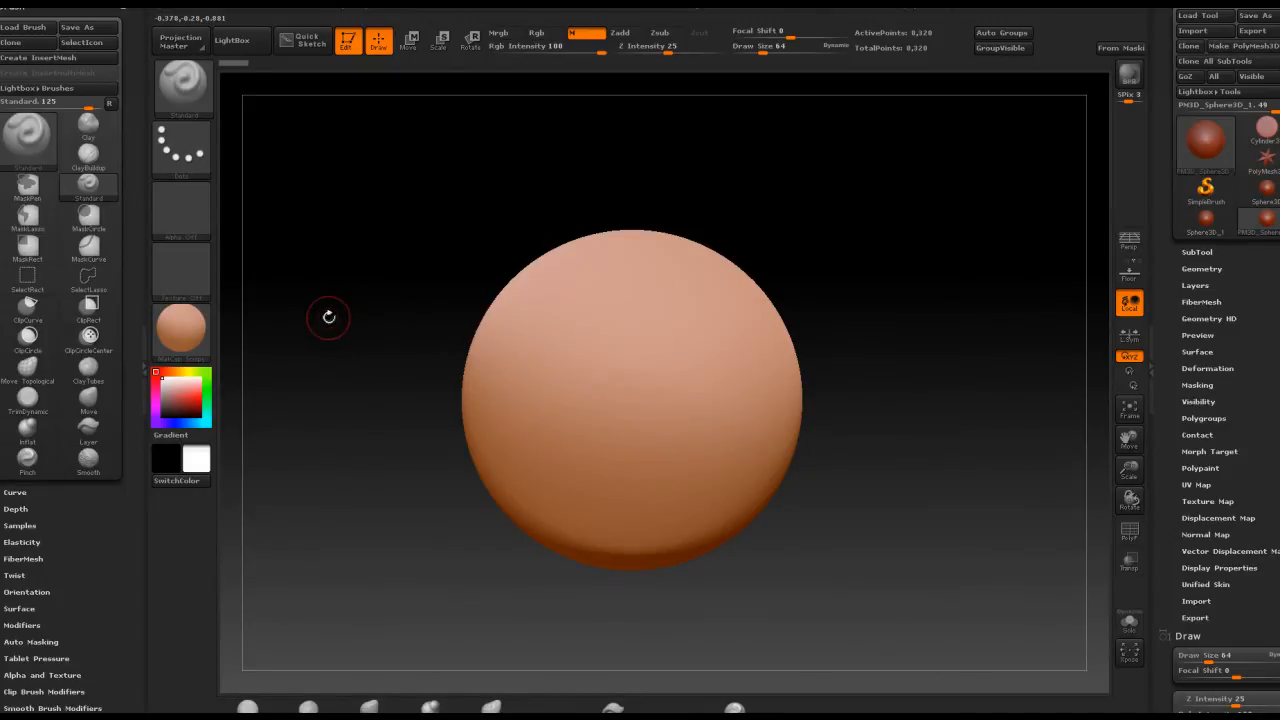
{"action": "mouse_move", "coordinate": [310, 310]}
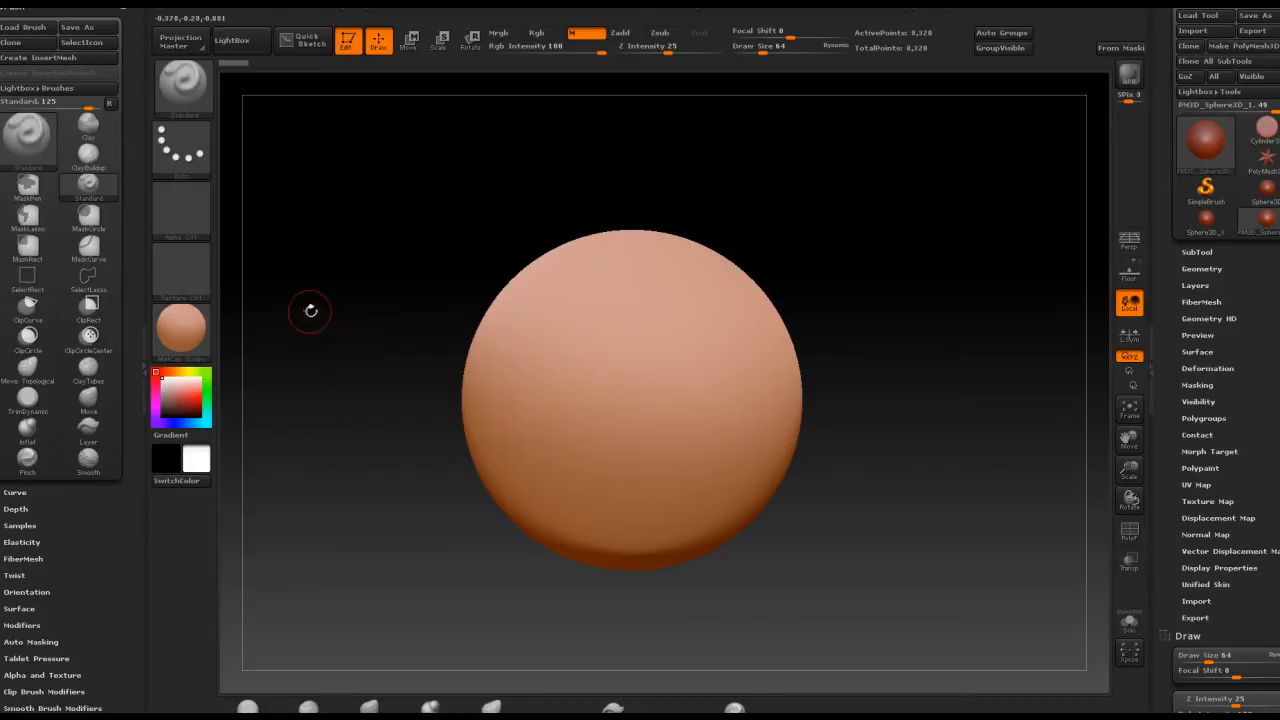
{"action": "mouse_move", "coordinate": [362, 342]}
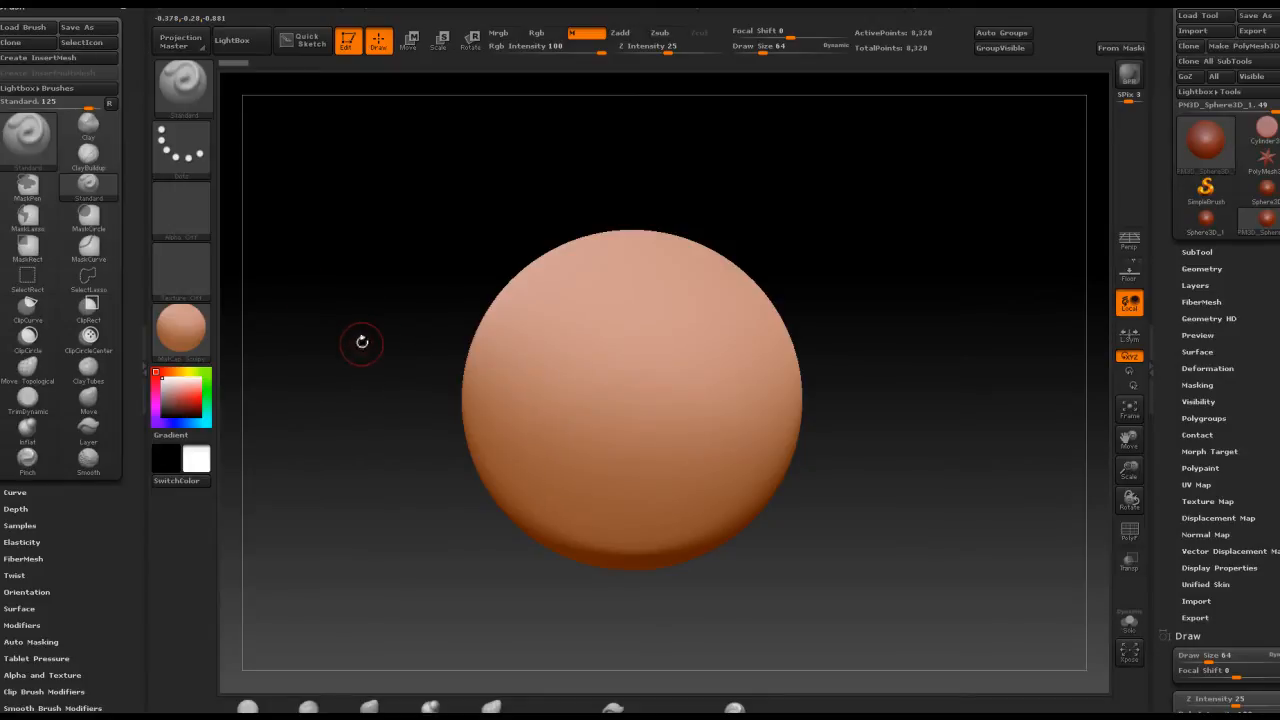
Cycle the Current Material through a few choices, settling on a grey MatCap for the sphere
{"action": "left_click", "coordinate": [180, 330]}
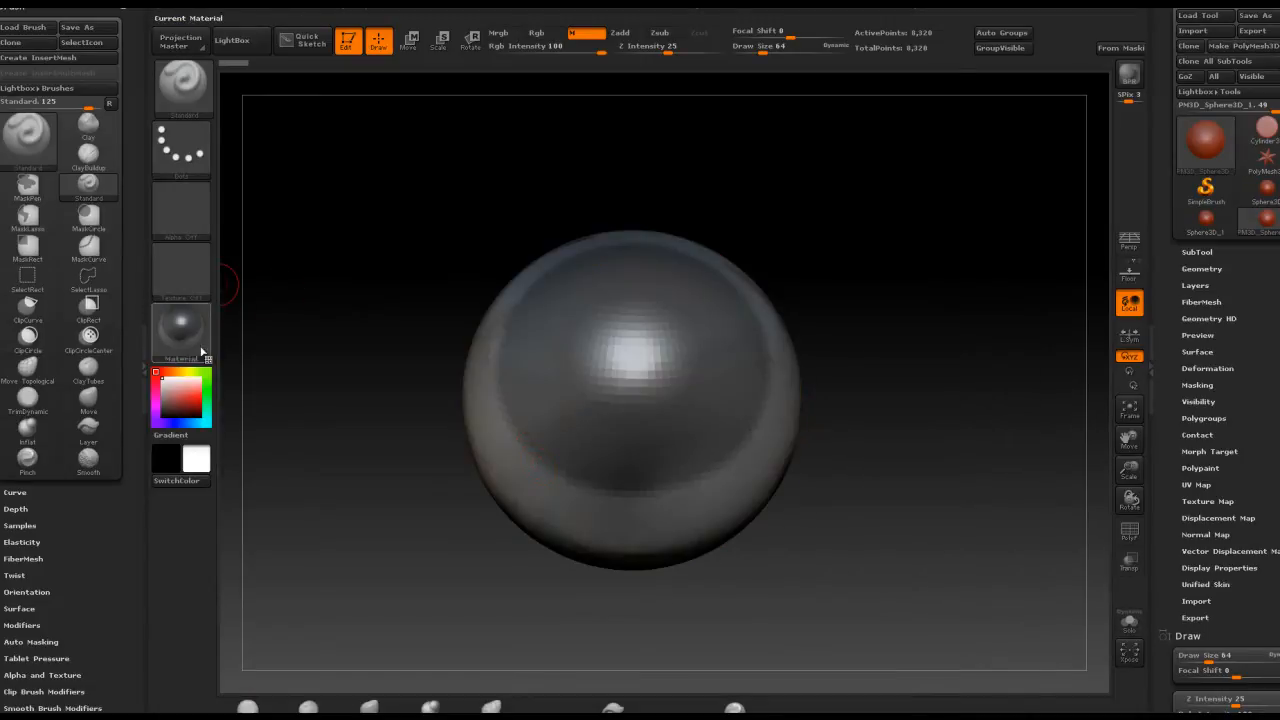
{"action": "left_click", "coordinate": [180, 330]}
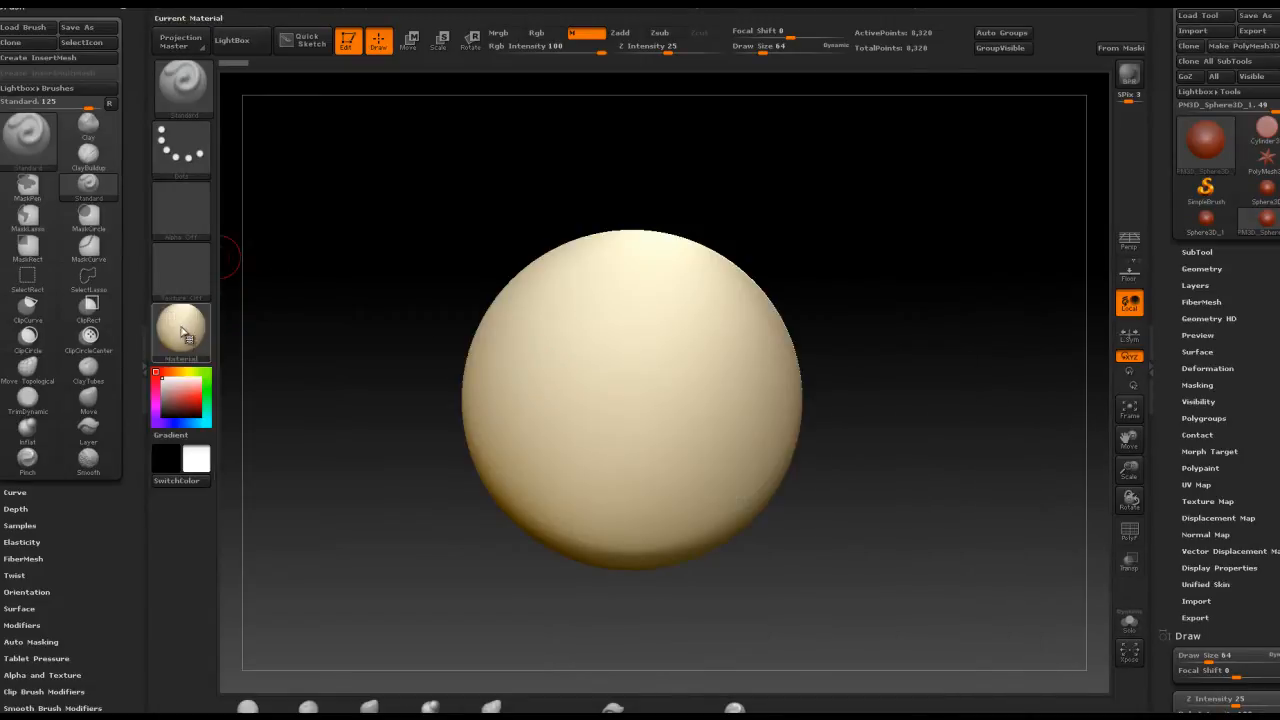
{"action": "left_click", "coordinate": [180, 332]}
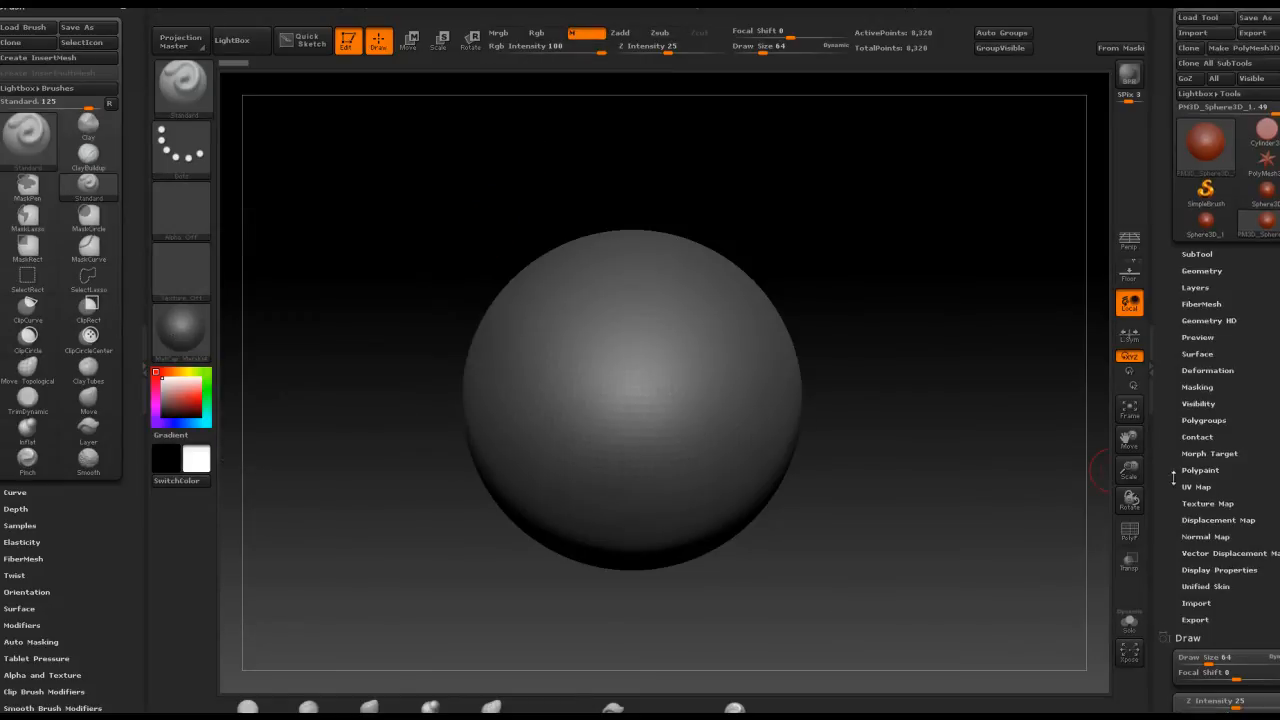
Expand the Polypaint options in the Tool palette and enable Colorize
{"action": "left_click", "coordinate": [1200, 468]}
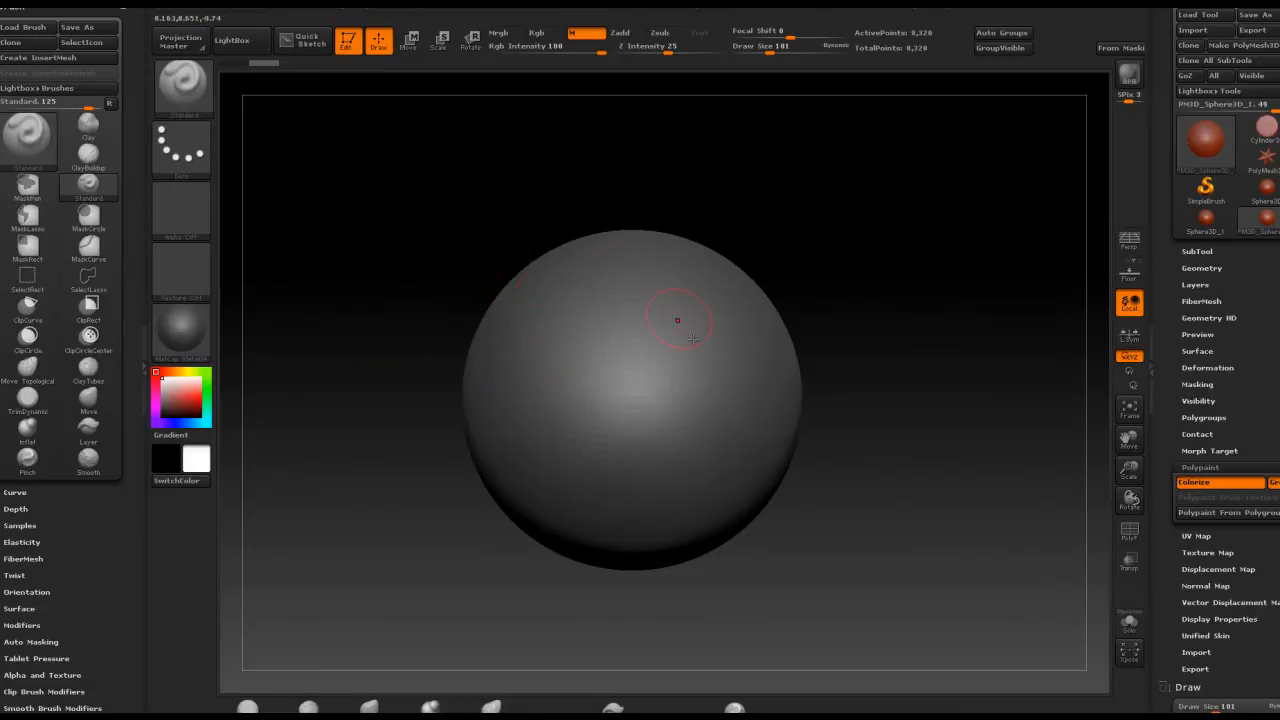
{"action": "mouse_move", "coordinate": [180, 332]}
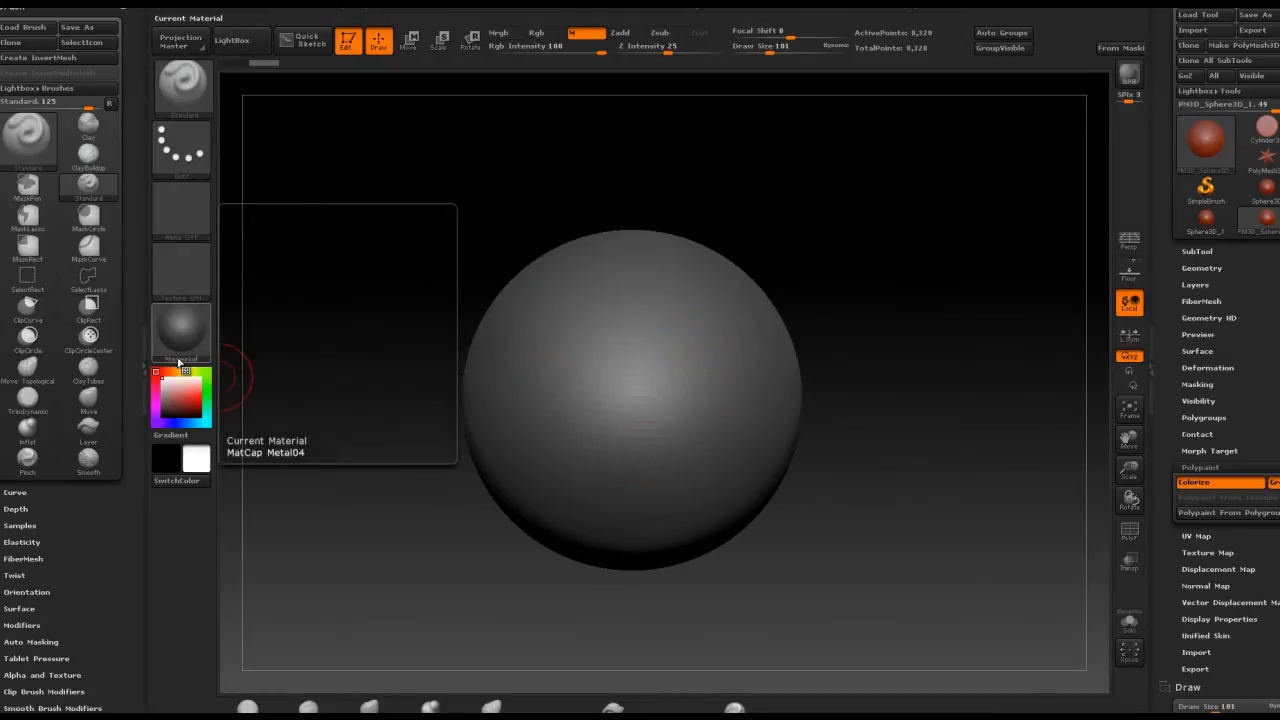
Paint orange and light-blue material patches onto the grey sphere in Mrgb/M mode
{"action": "left_click", "coordinate": [180, 336]}
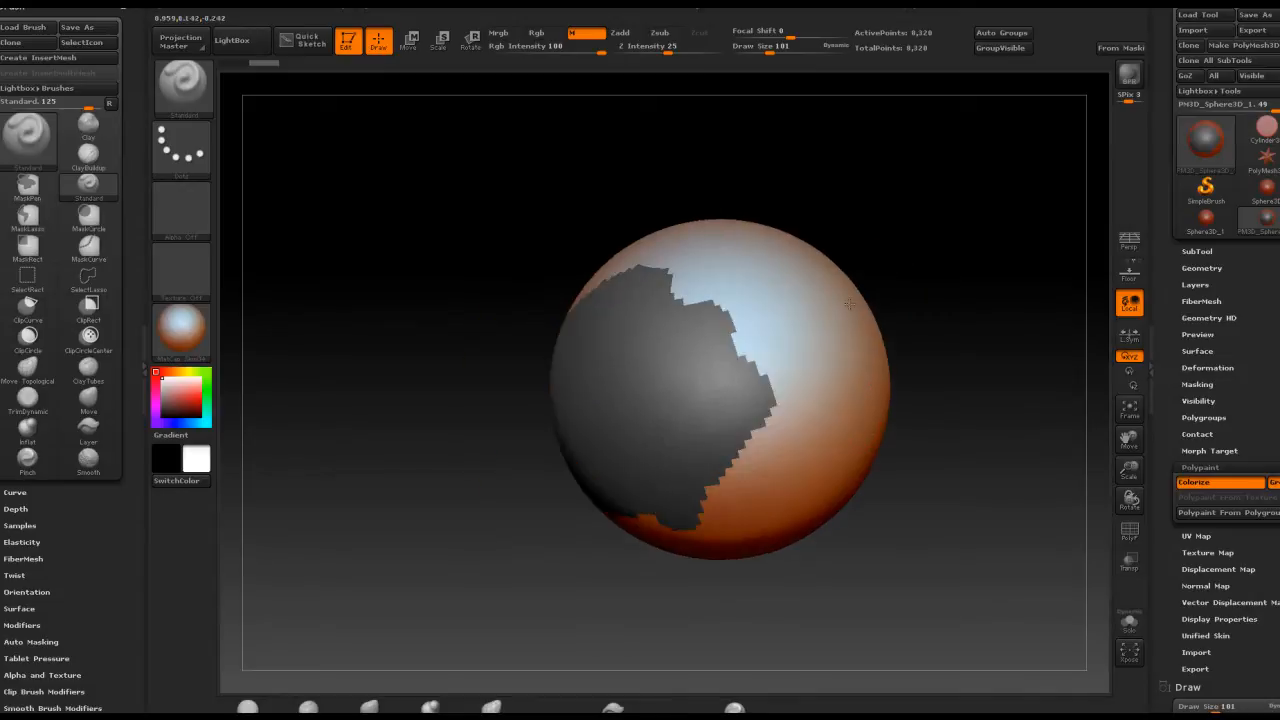
{"action": "left_click_drag", "start_coordinate": [850, 304], "coordinate": [552, 460]}
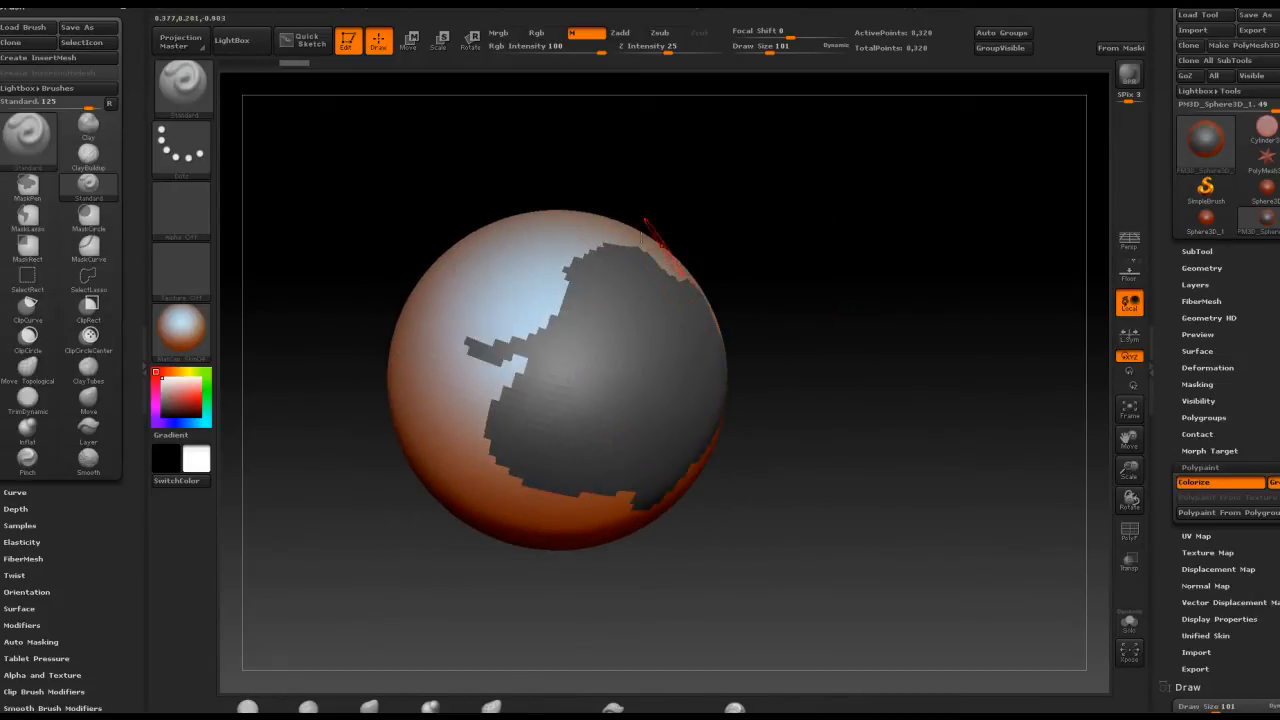
{"action": "left_click_drag", "start_coordinate": [570, 380], "coordinate": [640, 360]}
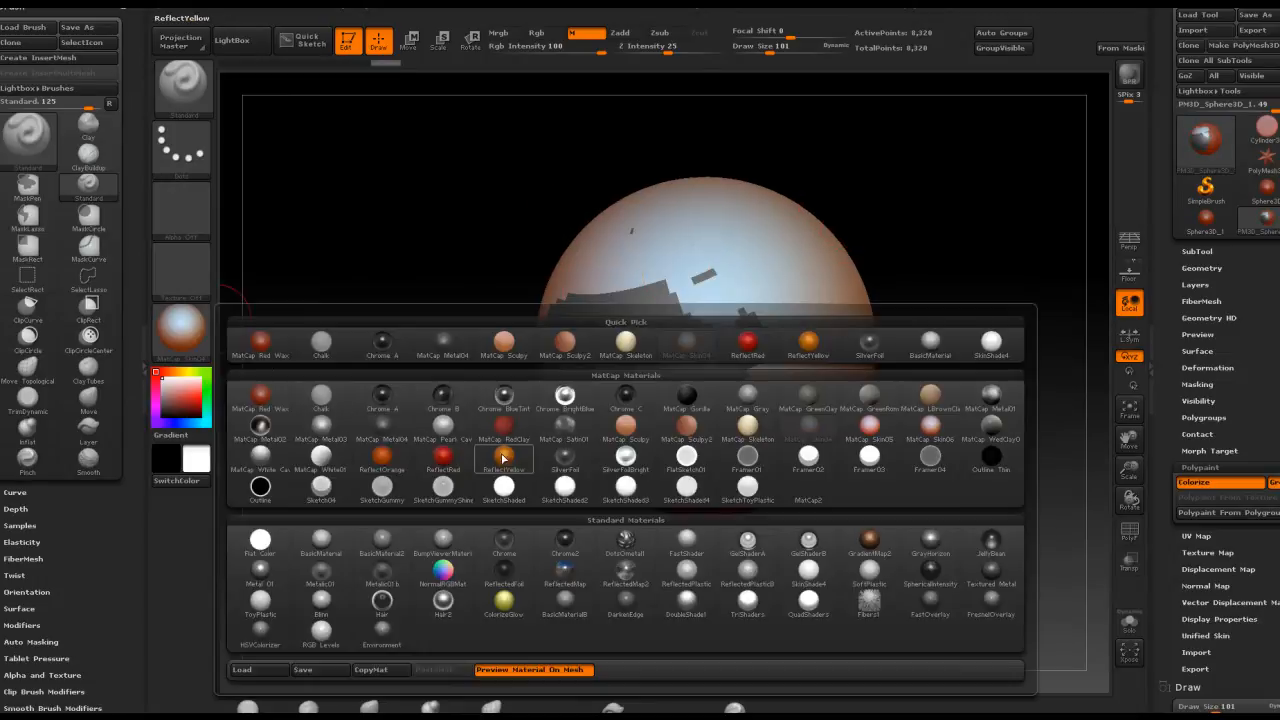
Pick the rainbow material from the library and paint further regions of the sphere with it
{"action": "left_click", "coordinate": [504, 456]}
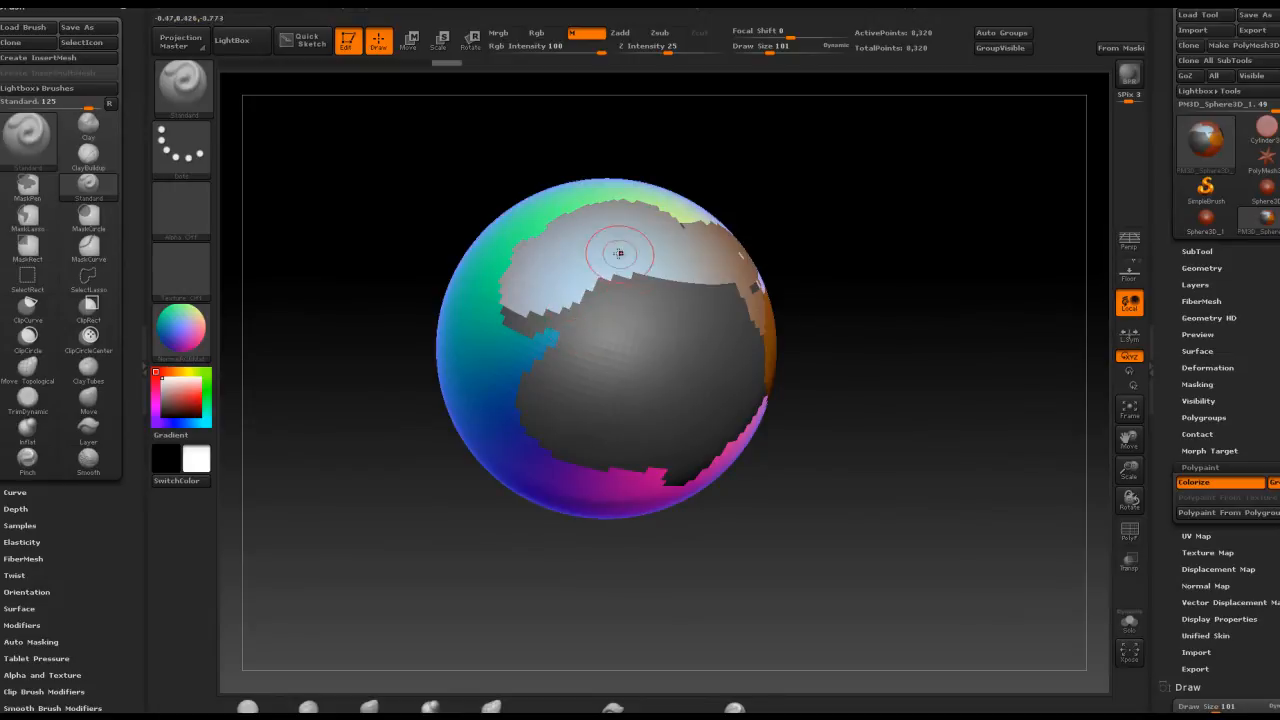
{"action": "left_click_drag", "start_coordinate": [618, 252], "coordinate": [690, 168]}
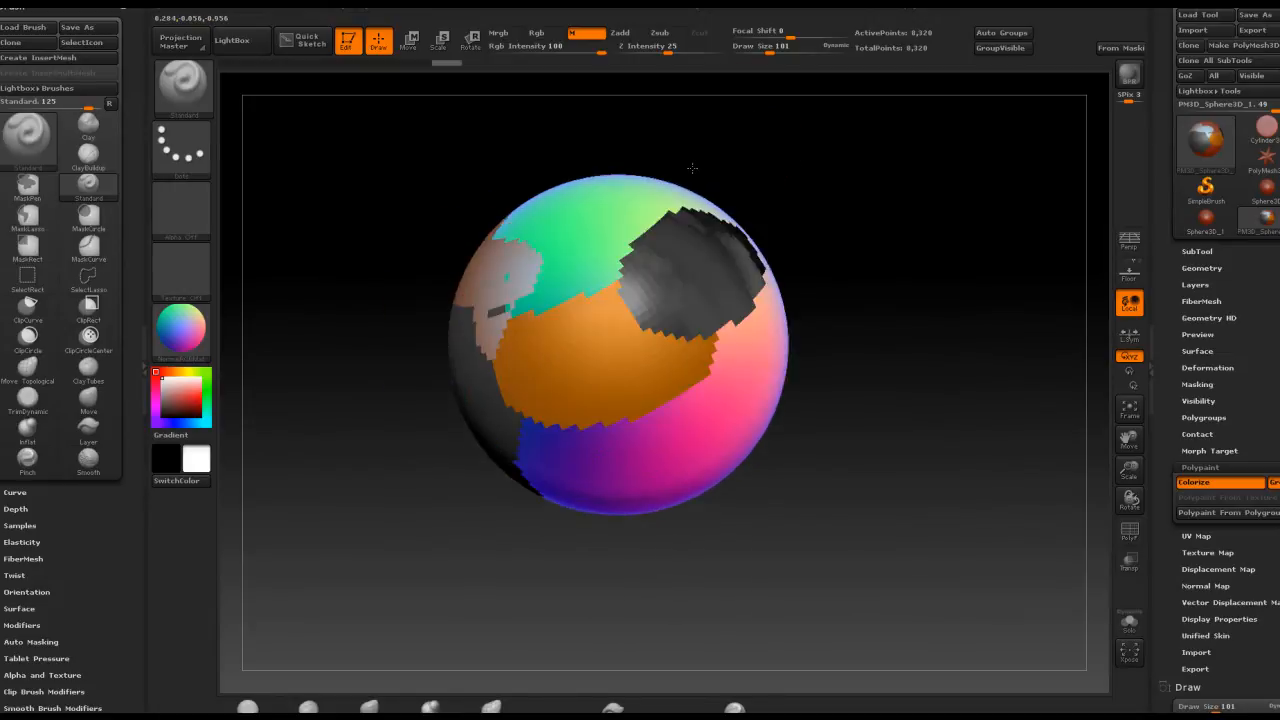
{"action": "left_click_drag", "start_coordinate": [690, 168], "coordinate": [726, 184]}
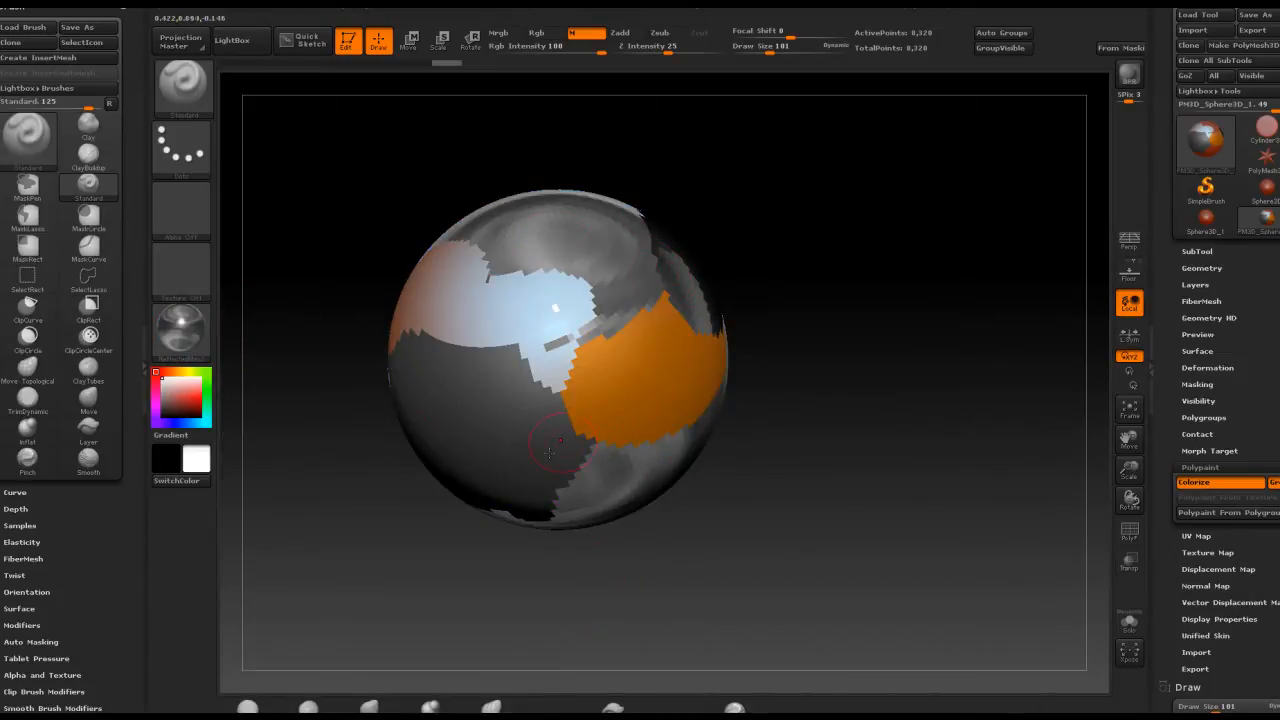
{"action": "mouse_move", "coordinate": [180, 330]}
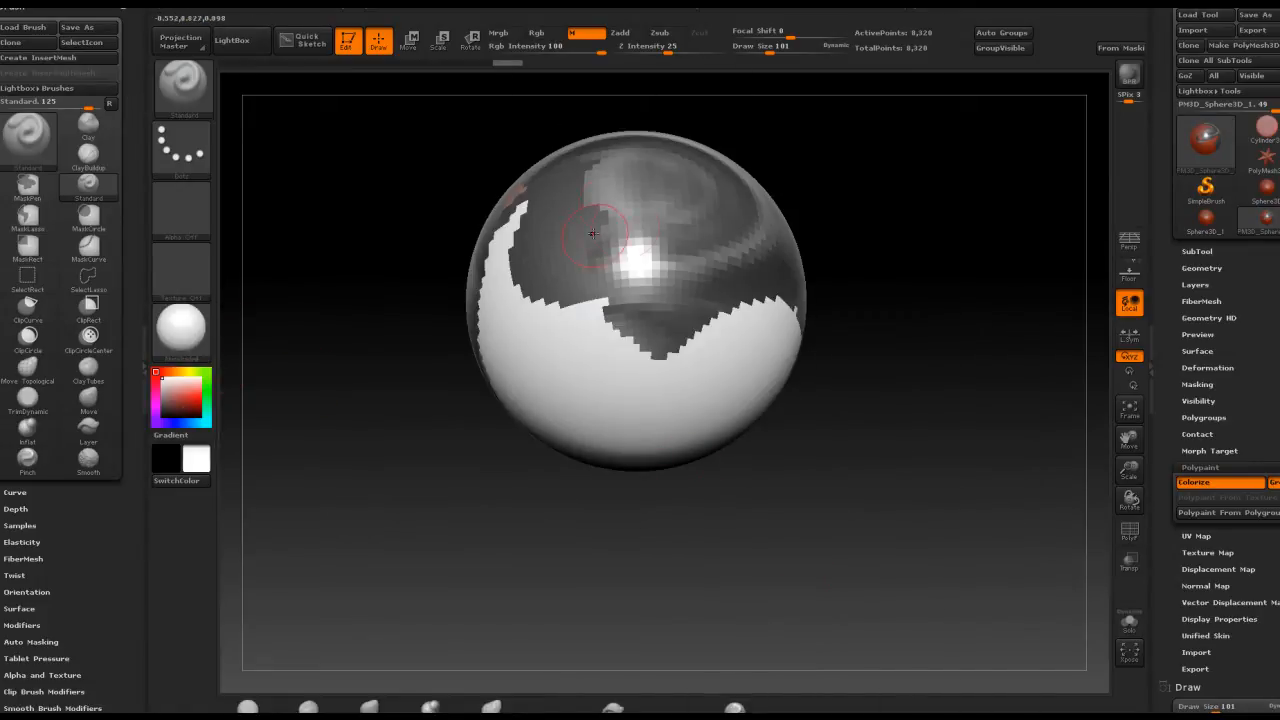
Paint white matte and glossy grey strokes across more of the sphere's surface
{"action": "left_click_drag", "start_coordinate": [590, 236], "coordinate": [770, 224]}
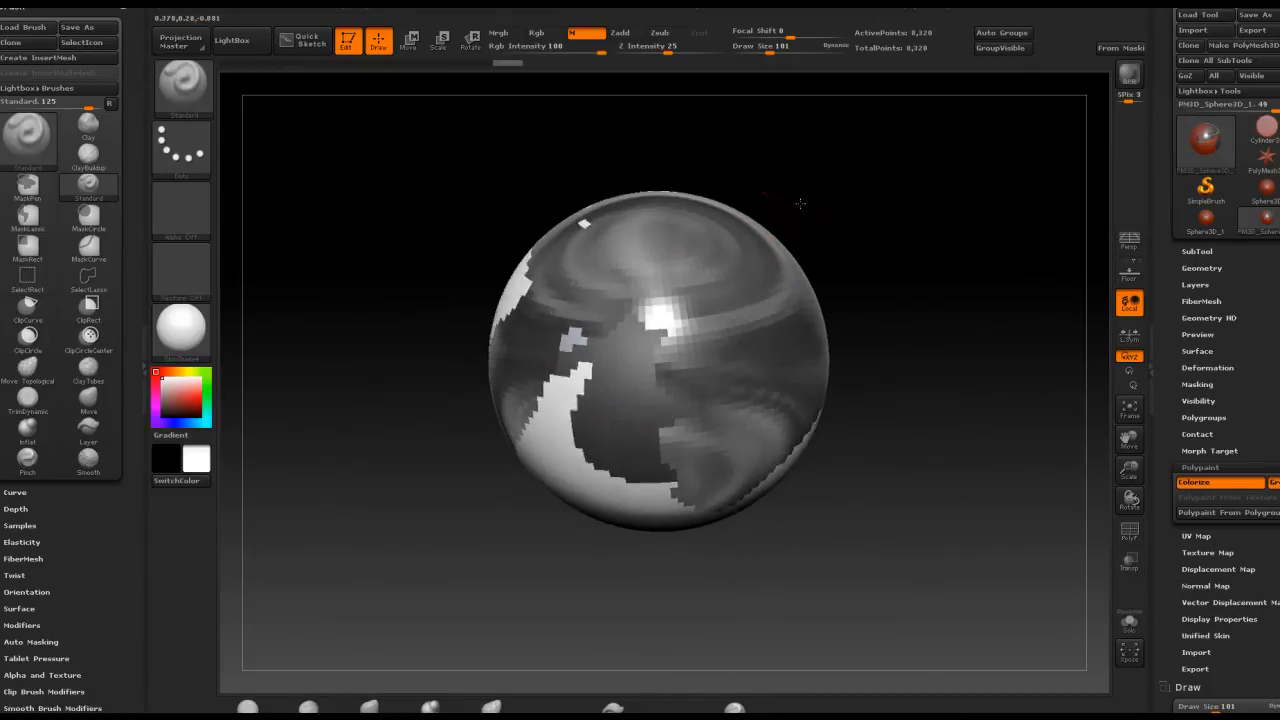
{"action": "left_click_drag", "start_coordinate": [800, 204], "coordinate": [768, 290]}
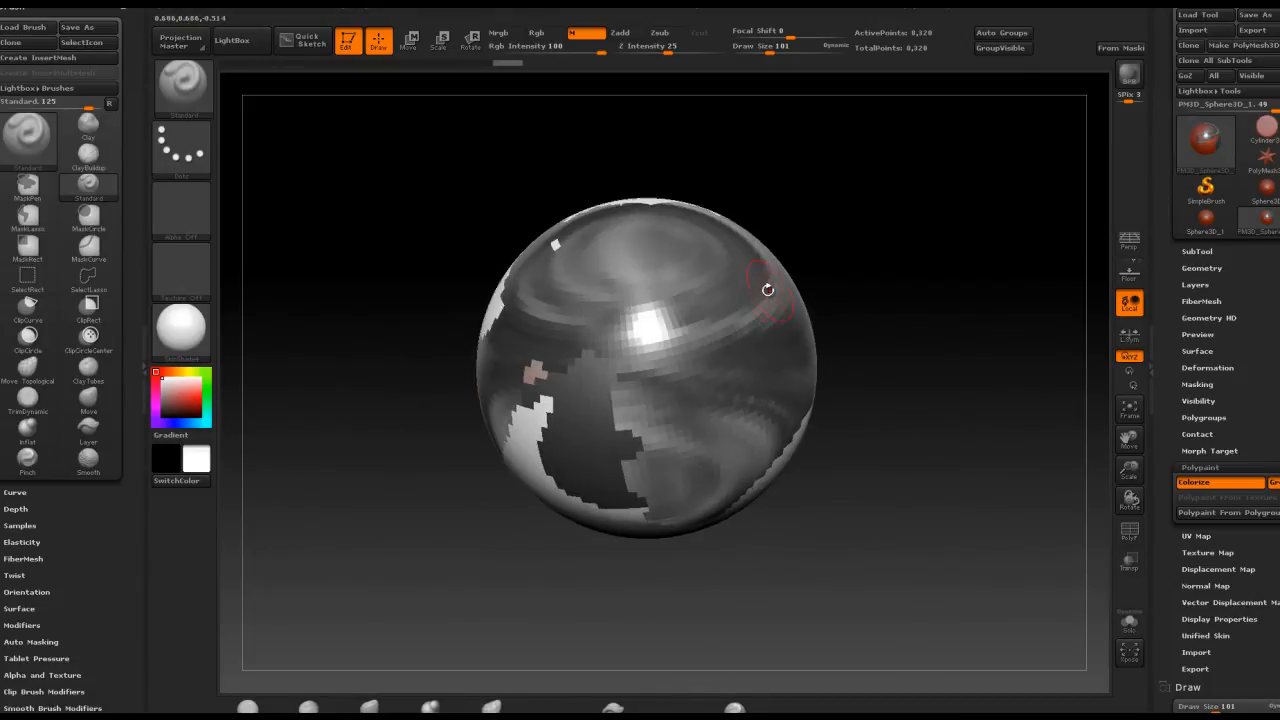
{"action": "left_click_drag", "start_coordinate": [768, 290], "coordinate": [776, 216]}
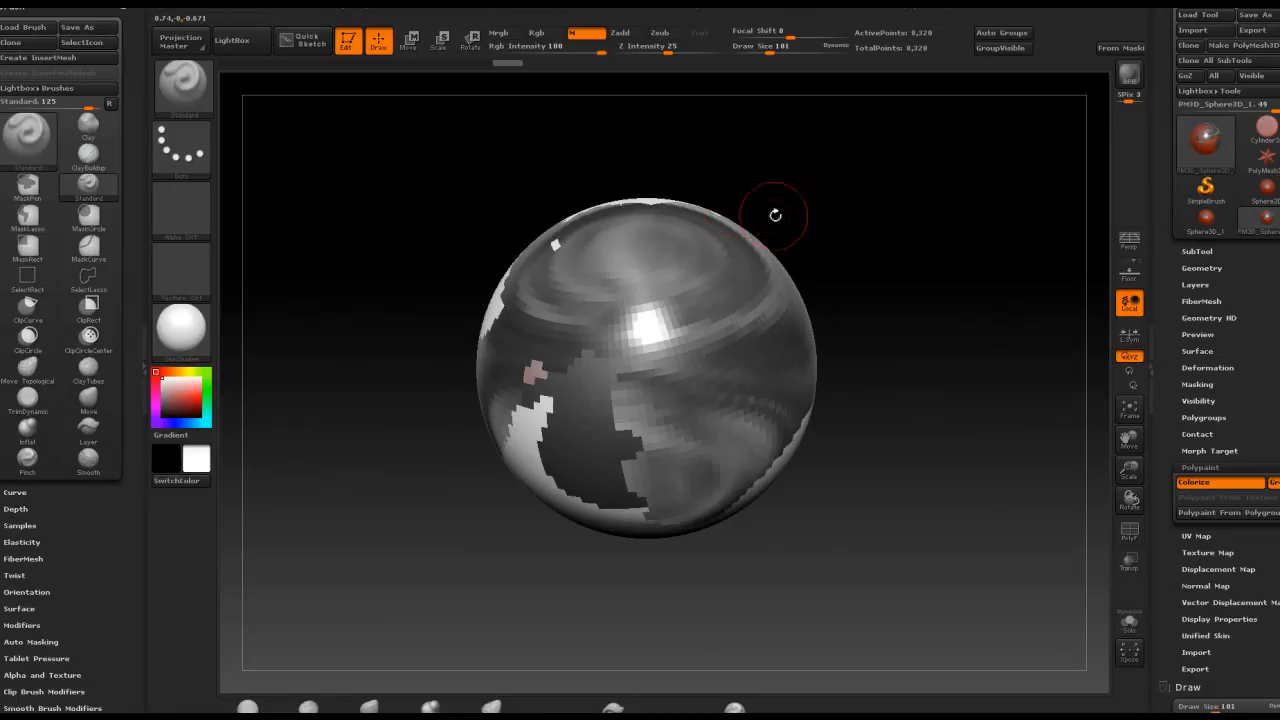
{"action": "left_click_drag", "start_coordinate": [776, 216], "coordinate": [616, 376]}
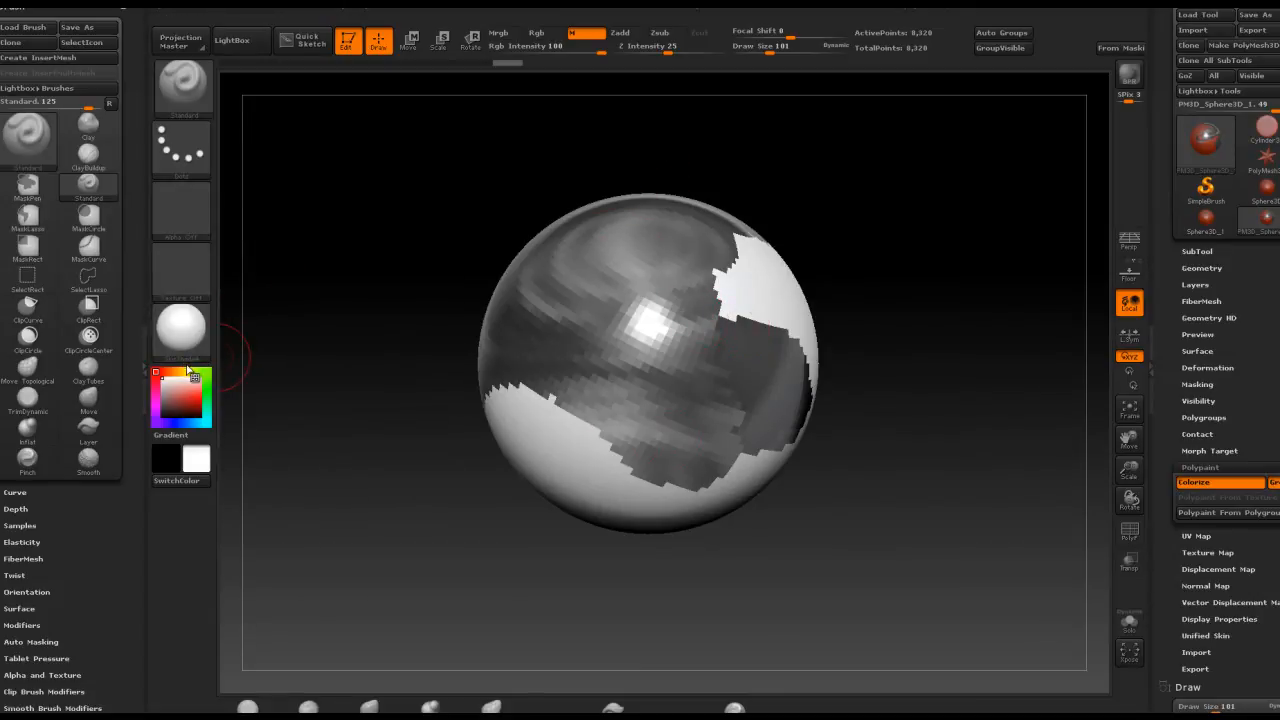
{"action": "mouse_move", "coordinate": [180, 336]}
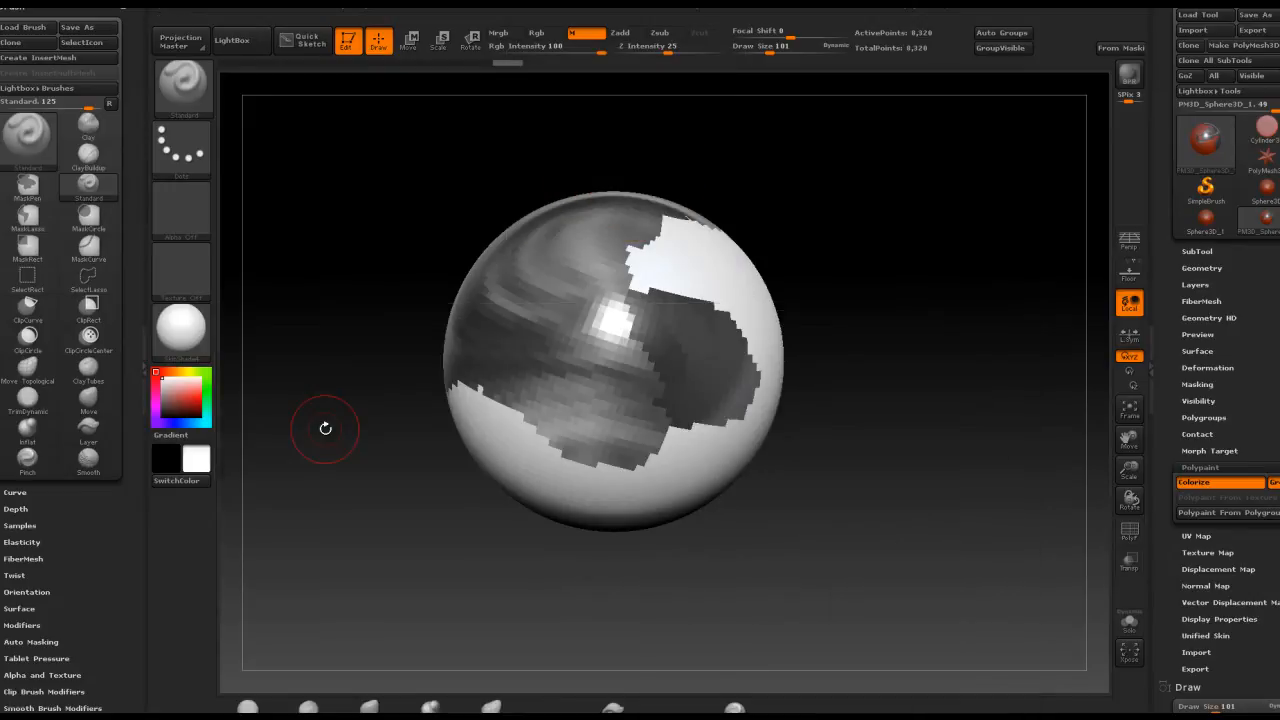
{"action": "mouse_move", "coordinate": [322, 456]}
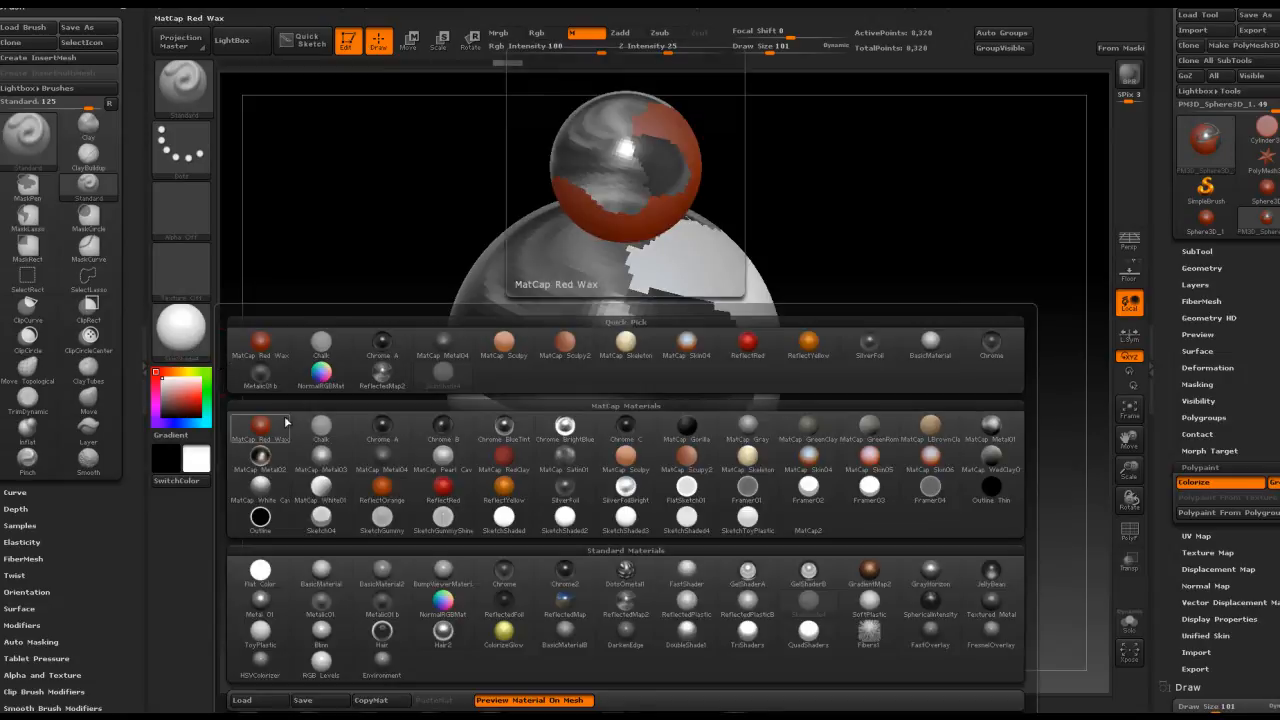
Select MatCap Red Wax as the current material in the Material palette
{"action": "left_click", "coordinate": [260, 574]}
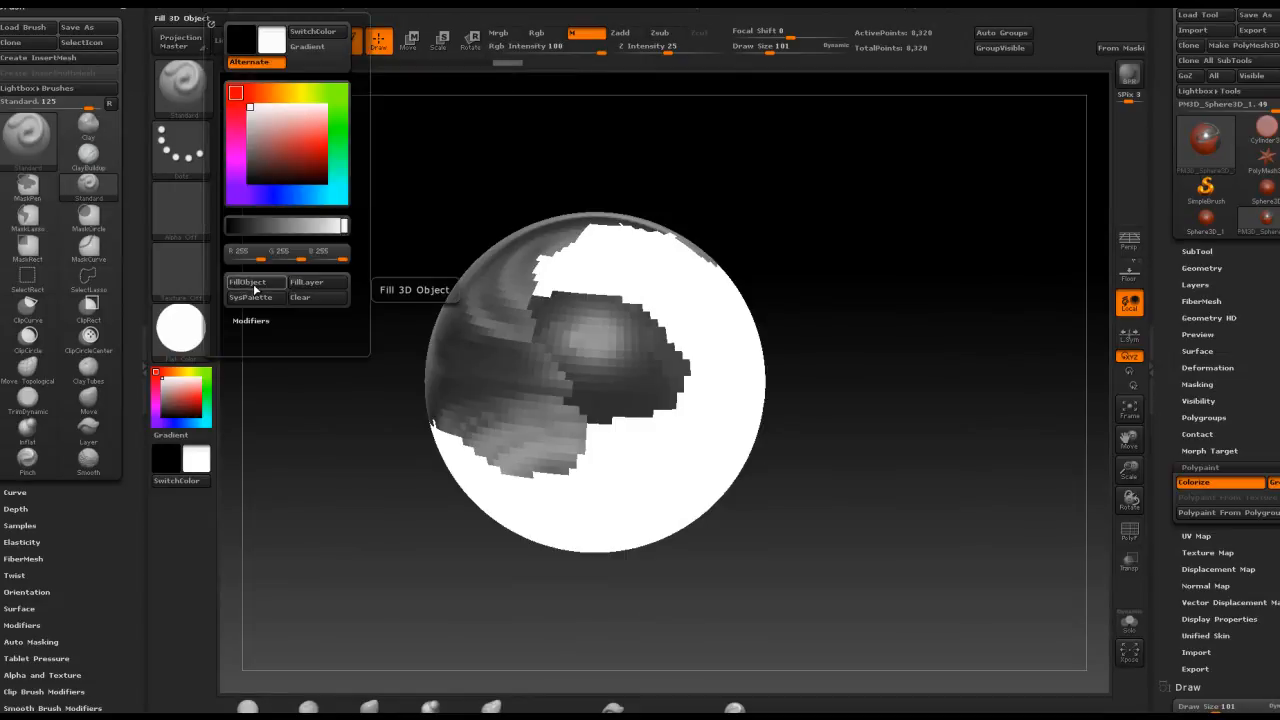
FillObject from the Color palette and apply a flat white material, clearing all painted patches
{"action": "left_click", "coordinate": [248, 280]}
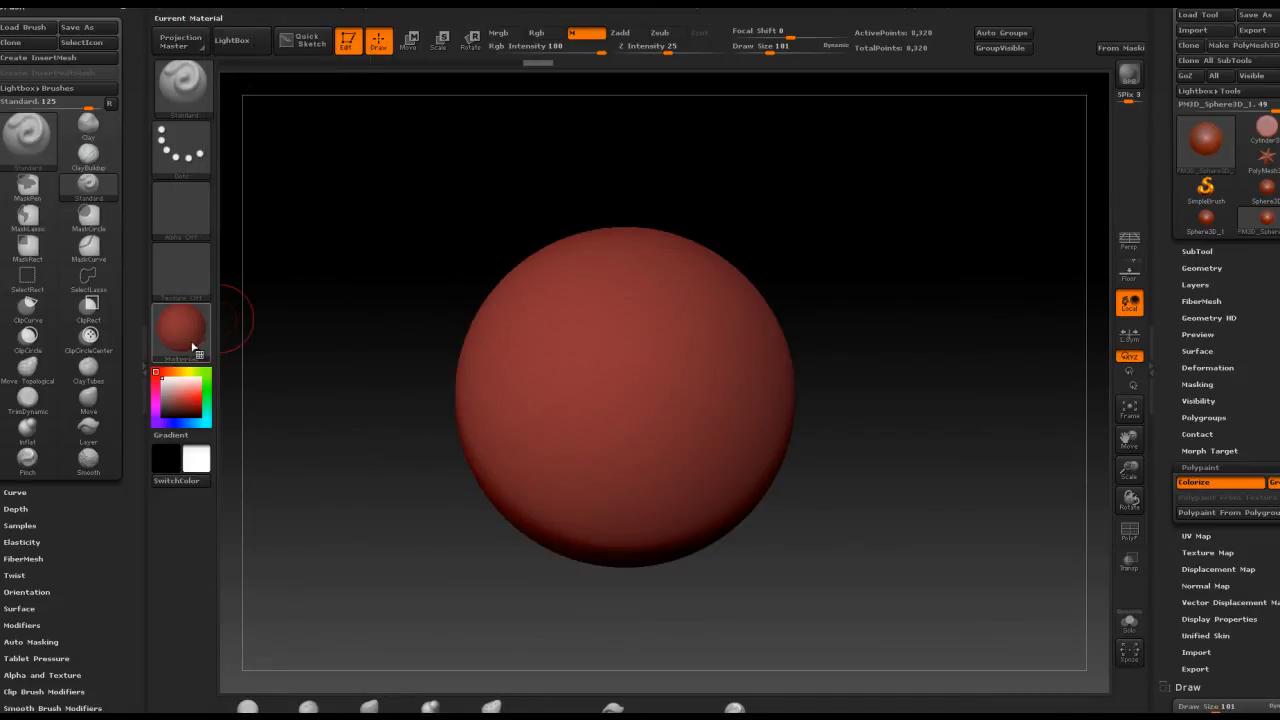
{"action": "left_click", "coordinate": [180, 330]}
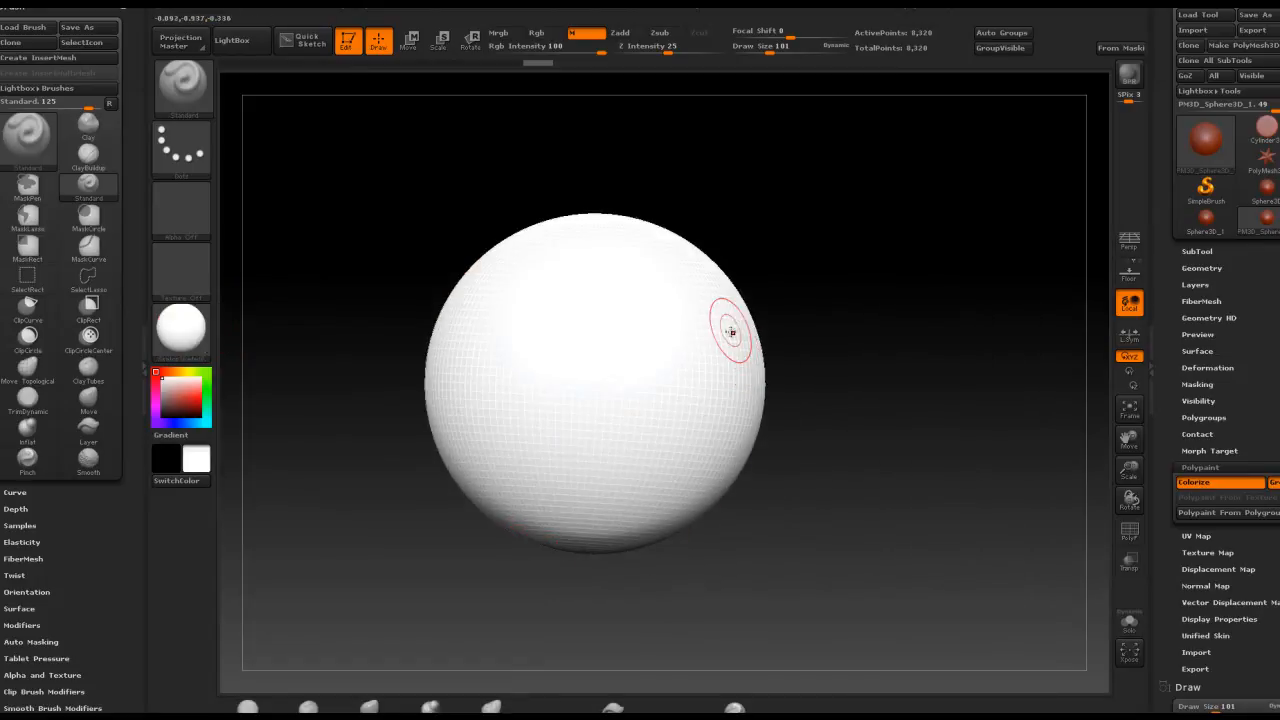